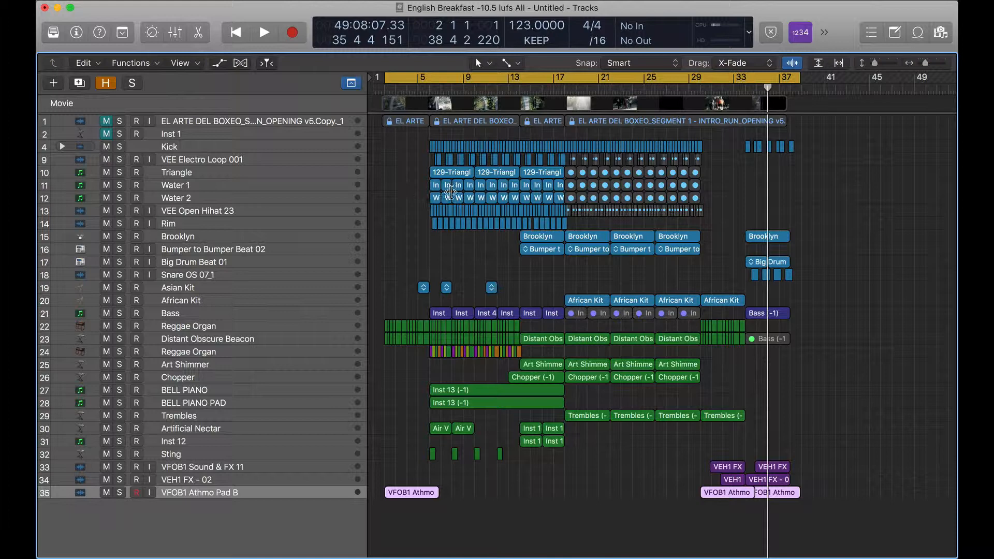
{"action": "mouse_move", "coordinate": [459, 335]}
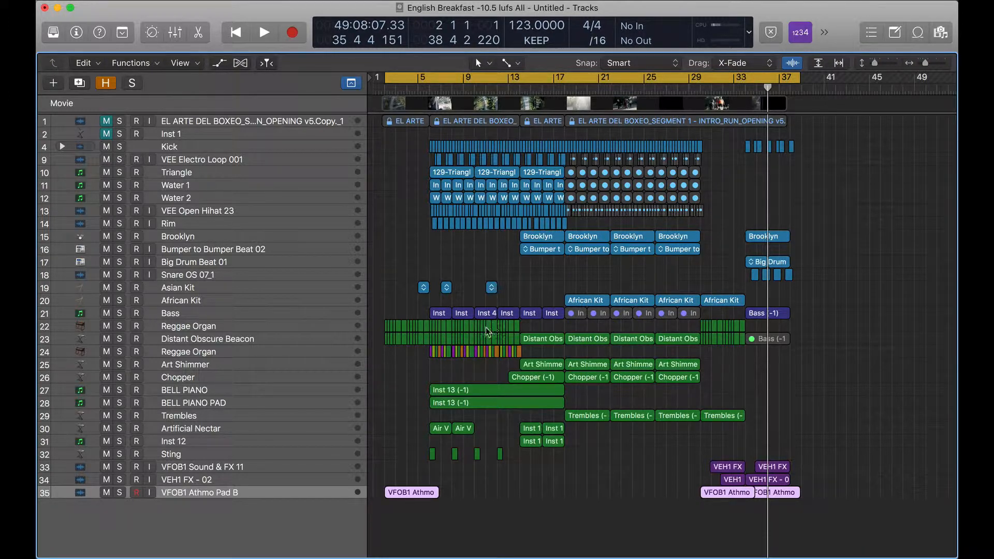
{"action": "mouse_move", "coordinate": [456, 341]}
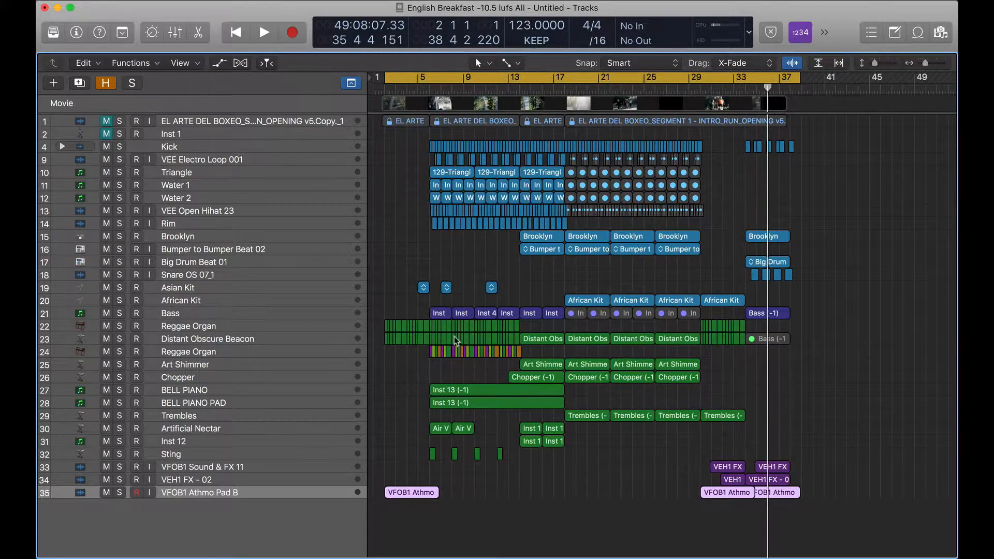
Step: Select every track in the arrangement so all regions are highlighted
{"action": "left_click", "coordinate": [218, 63]}
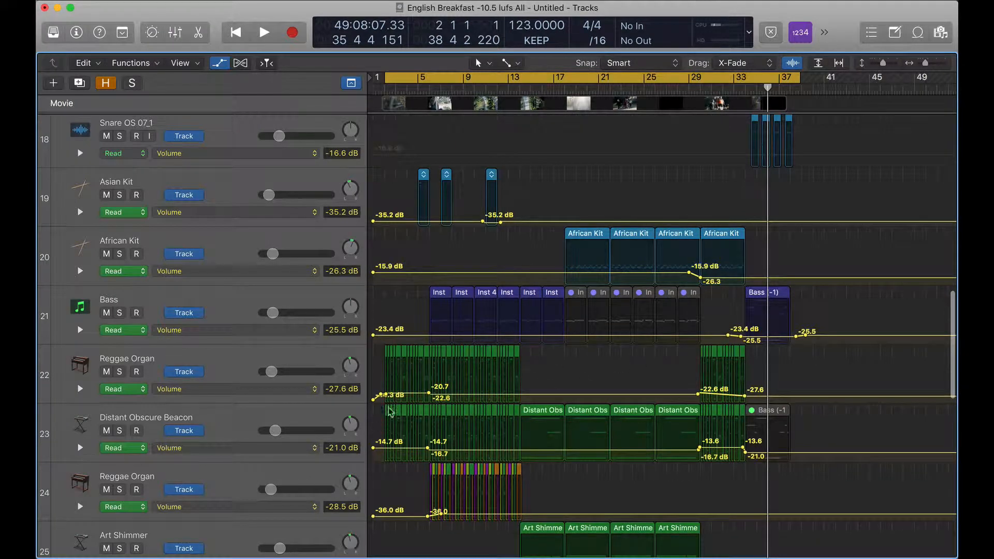
{"action": "mouse_move", "coordinate": [526, 267]}
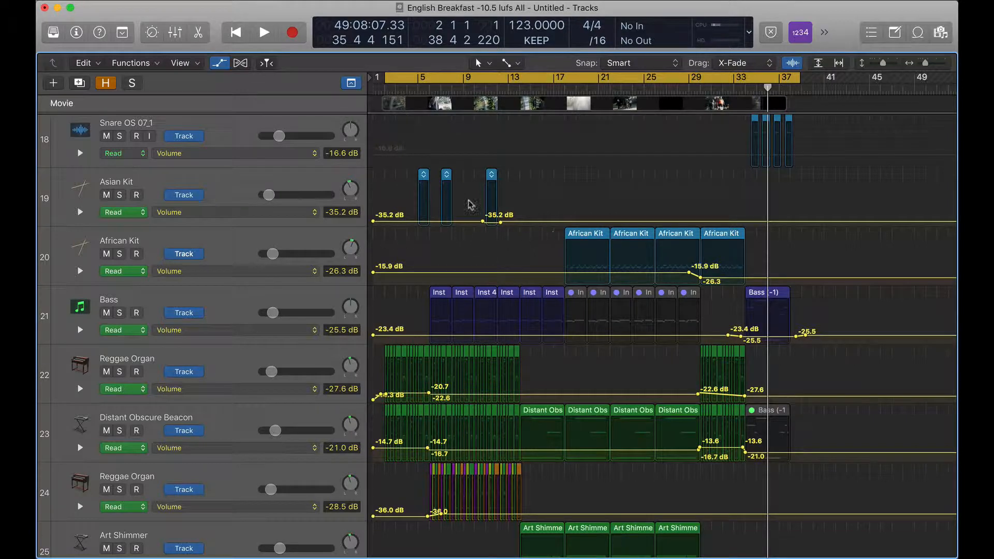
{"action": "mouse_move", "coordinate": [401, 278]}
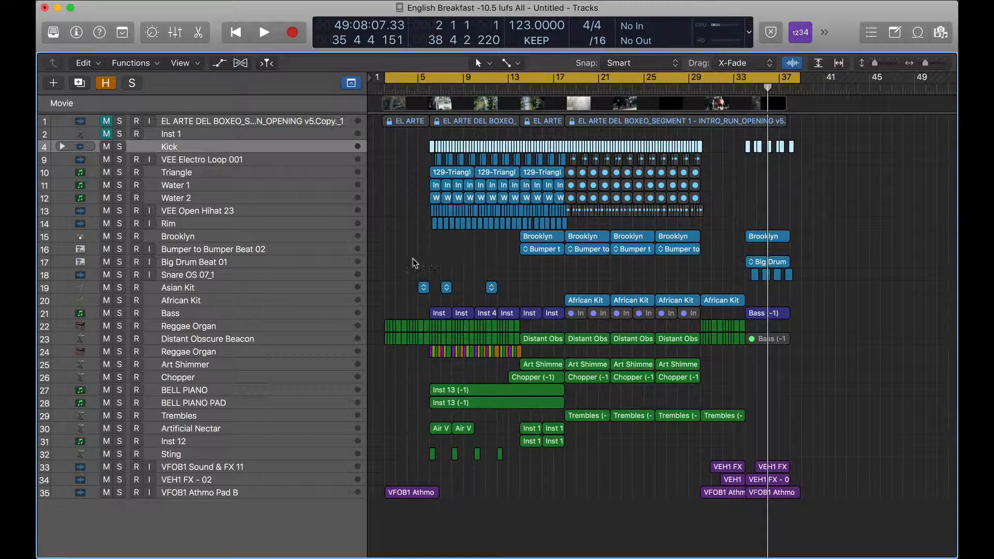
{"action": "mouse_move", "coordinate": [389, 183]}
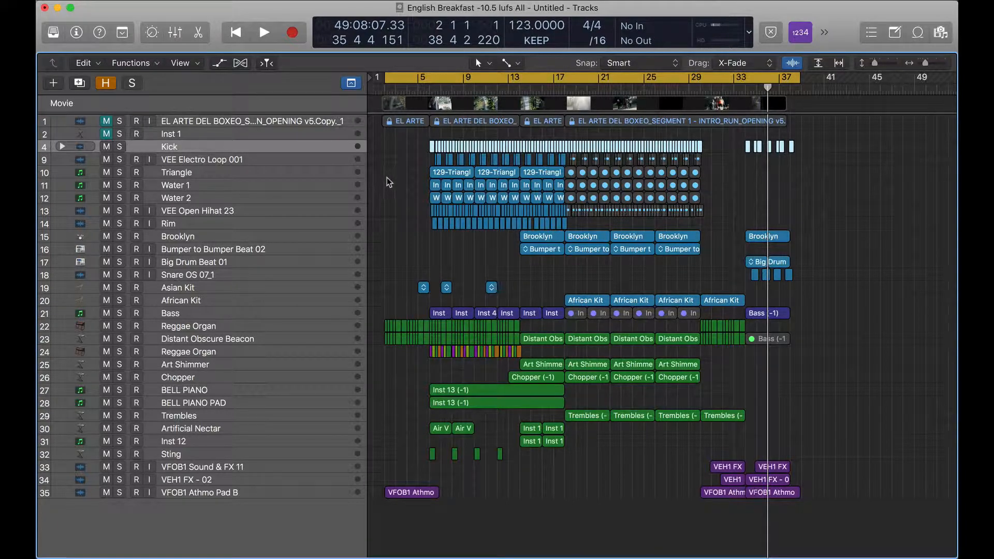
{"action": "left_click", "coordinate": [218, 63]}
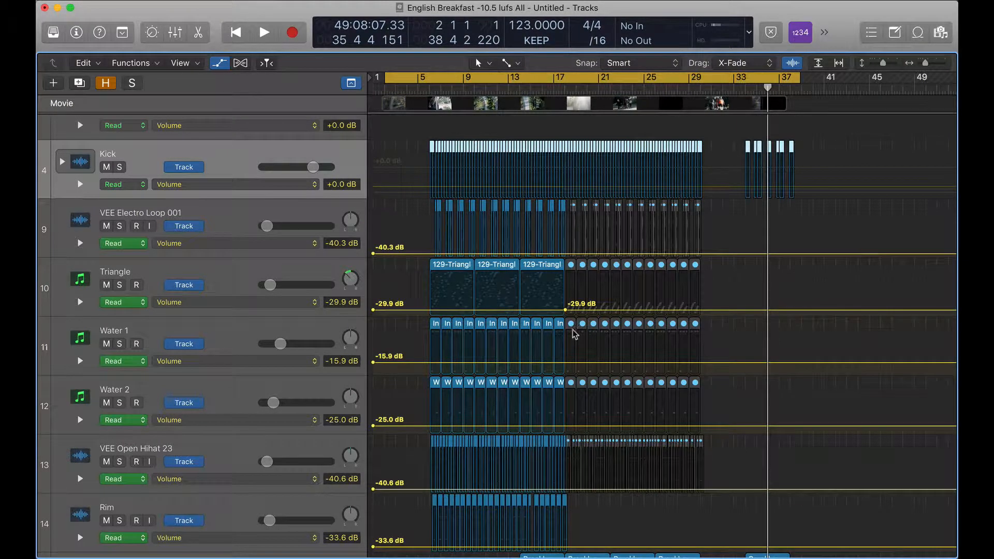
{"action": "mouse_move", "coordinate": [484, 245]}
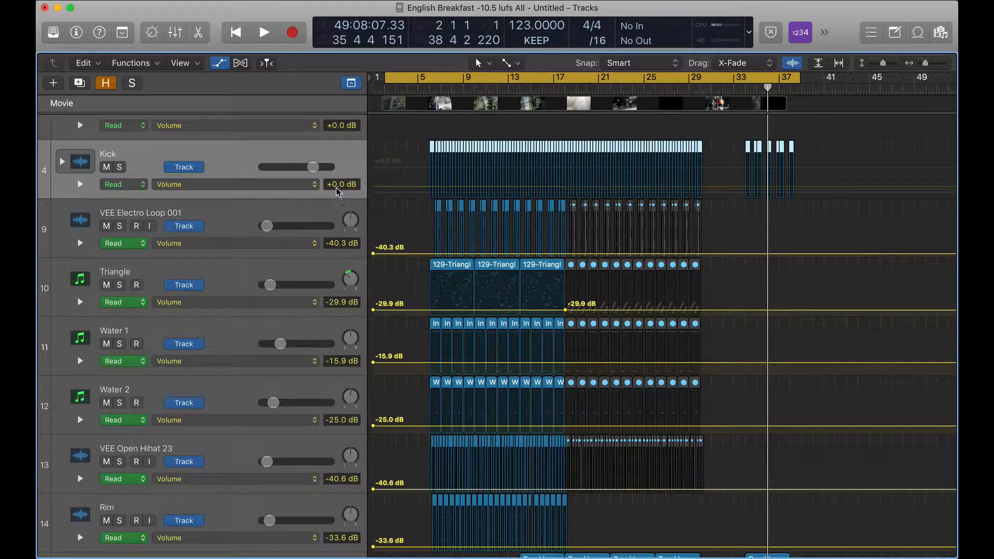
{"action": "mouse_move", "coordinate": [340, 190]}
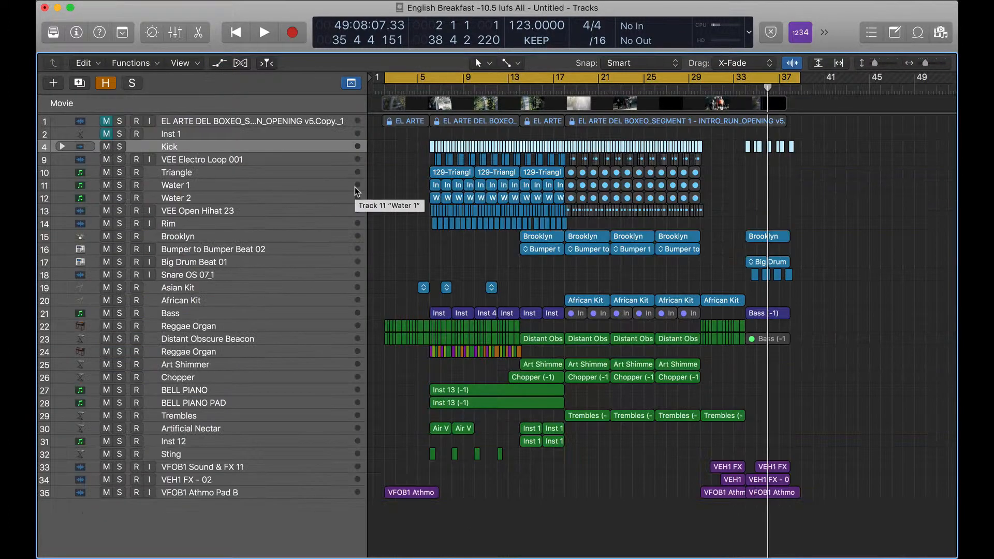
{"action": "mouse_move", "coordinate": [347, 163]}
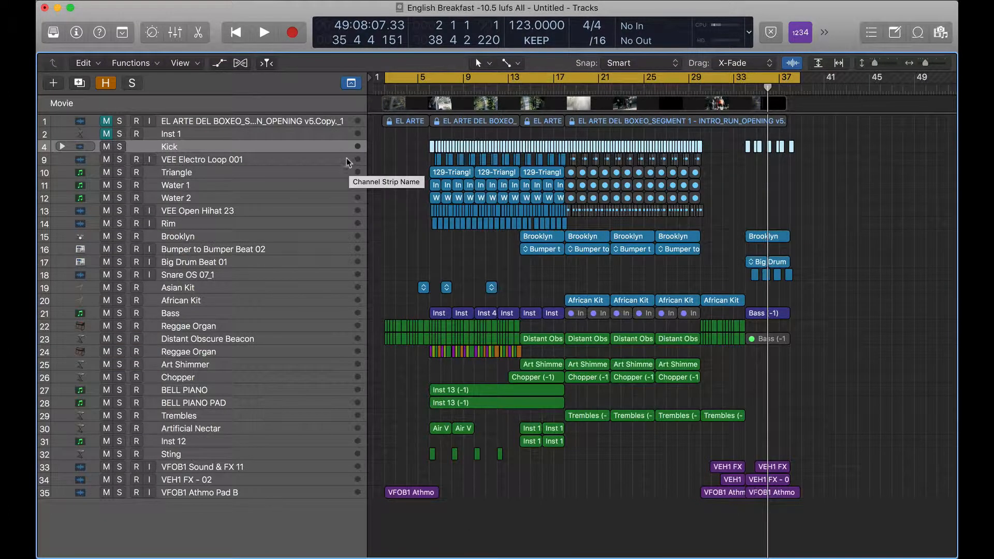
{"action": "mouse_move", "coordinate": [347, 340]}
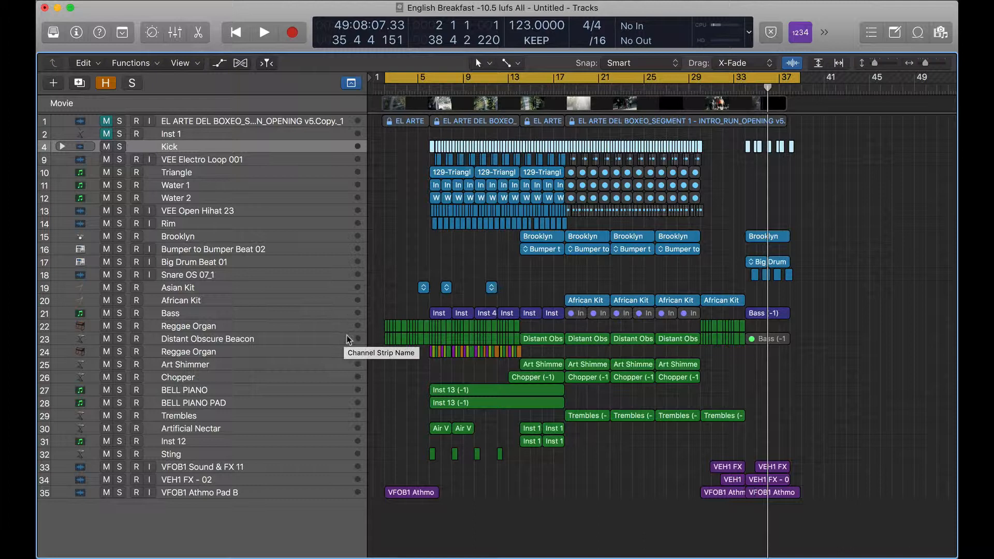
{"action": "mouse_move", "coordinate": [269, 163]}
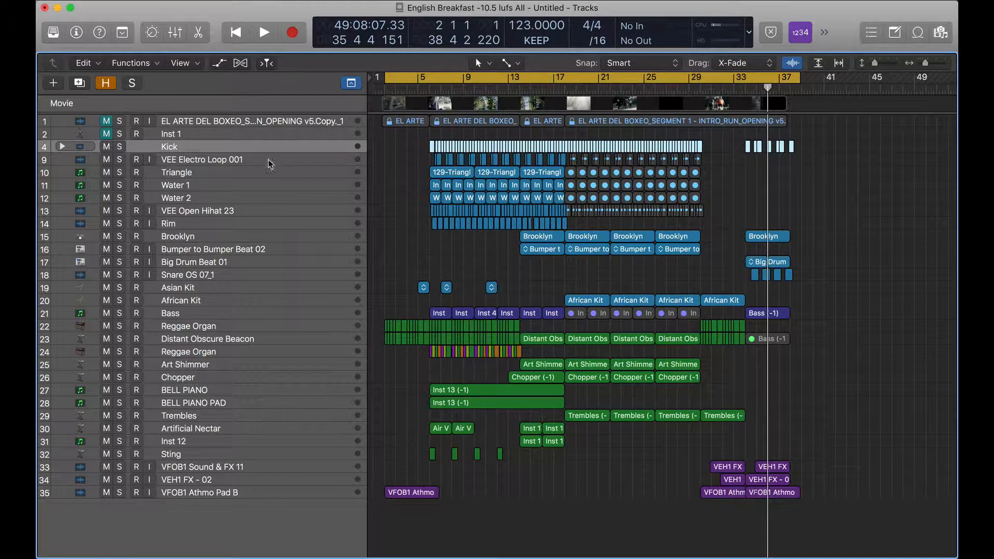
{"action": "mouse_move", "coordinate": [267, 150]}
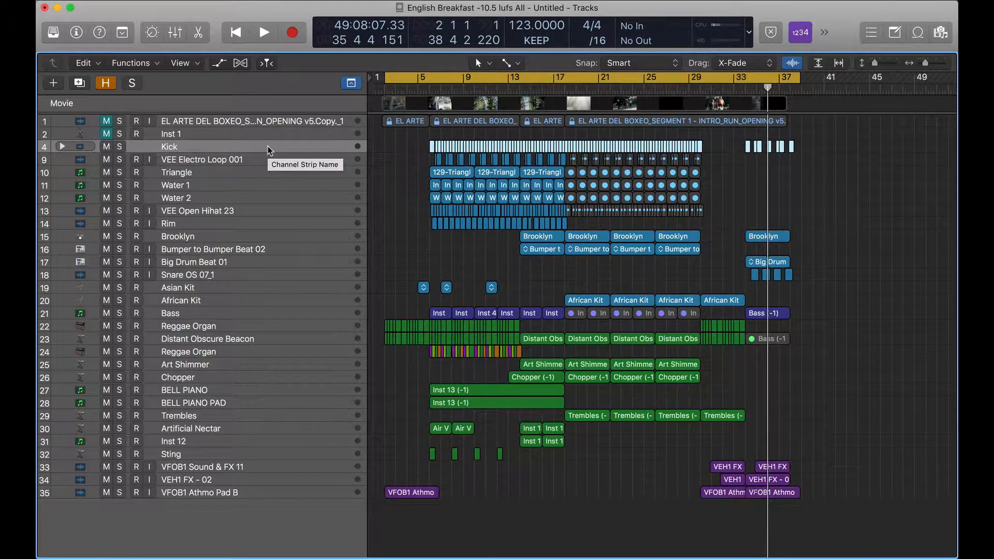
{"action": "mouse_move", "coordinate": [241, 496]}
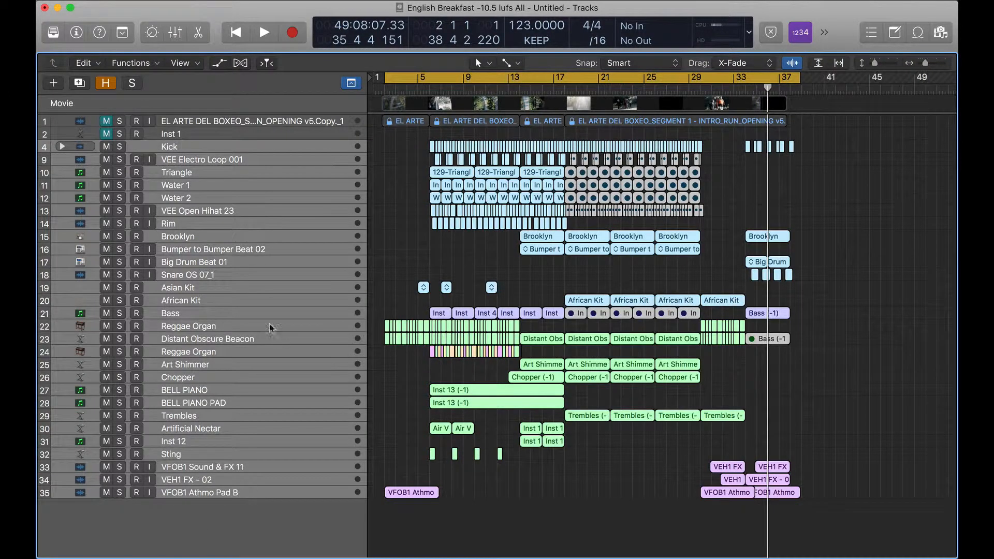
{"action": "mouse_move", "coordinate": [335, 308]}
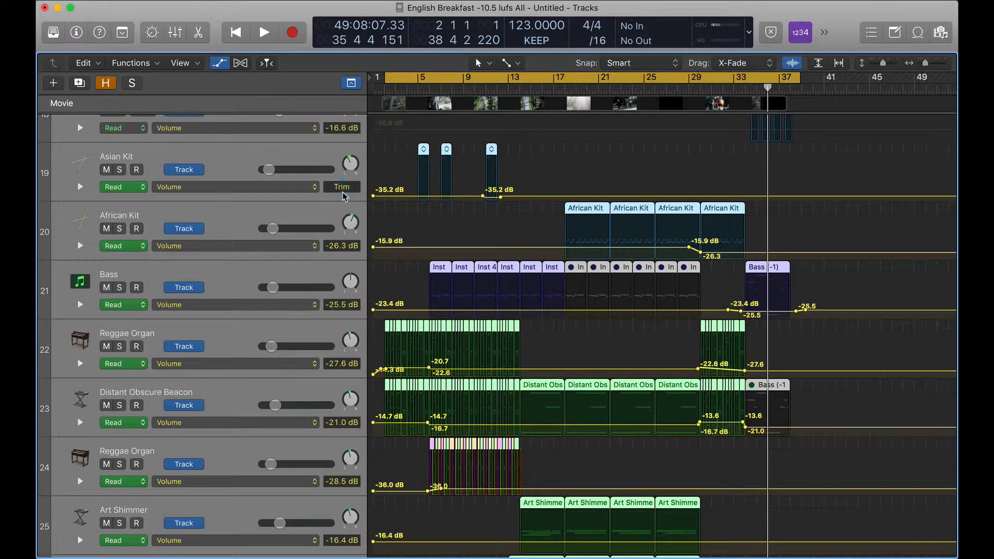
{"action": "mouse_move", "coordinate": [340, 186]}
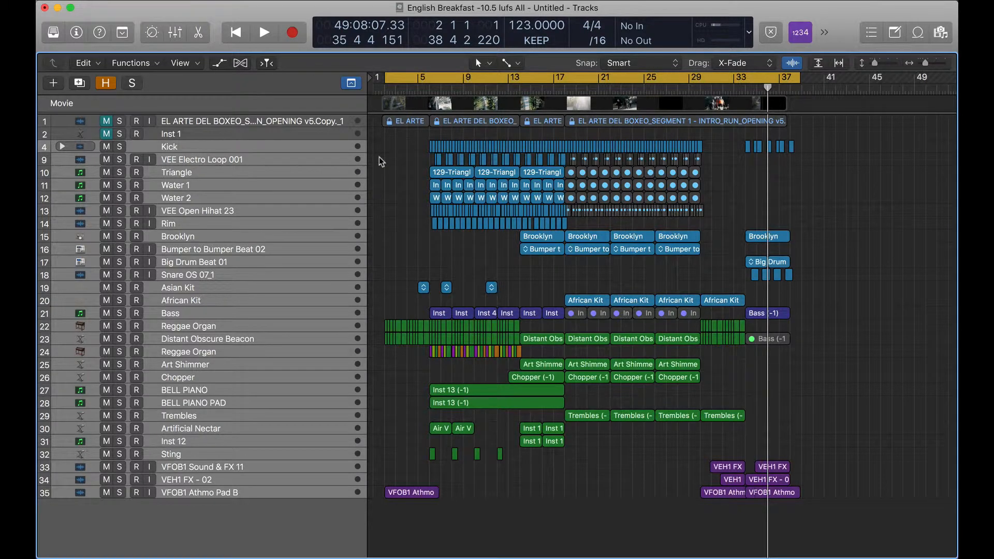
{"action": "mouse_move", "coordinate": [412, 182]}
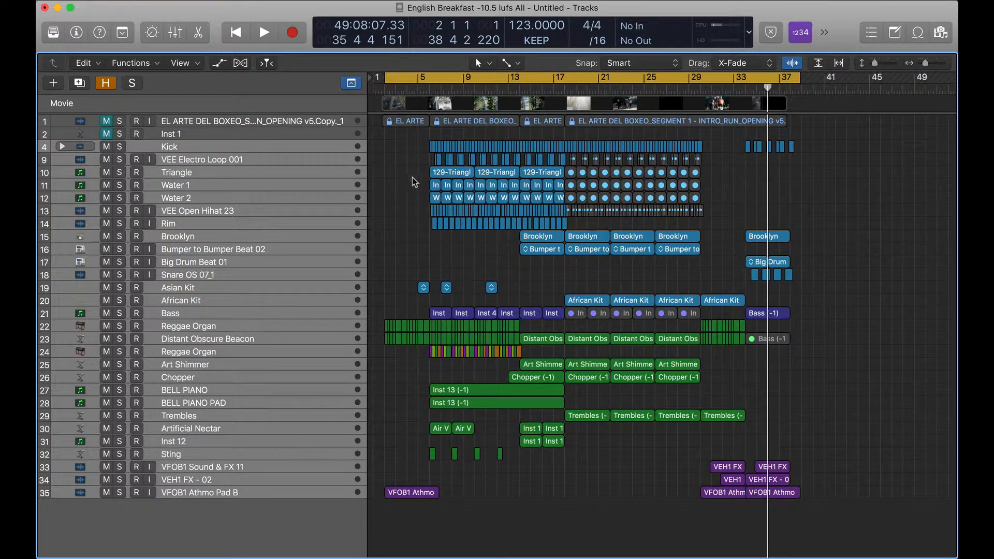